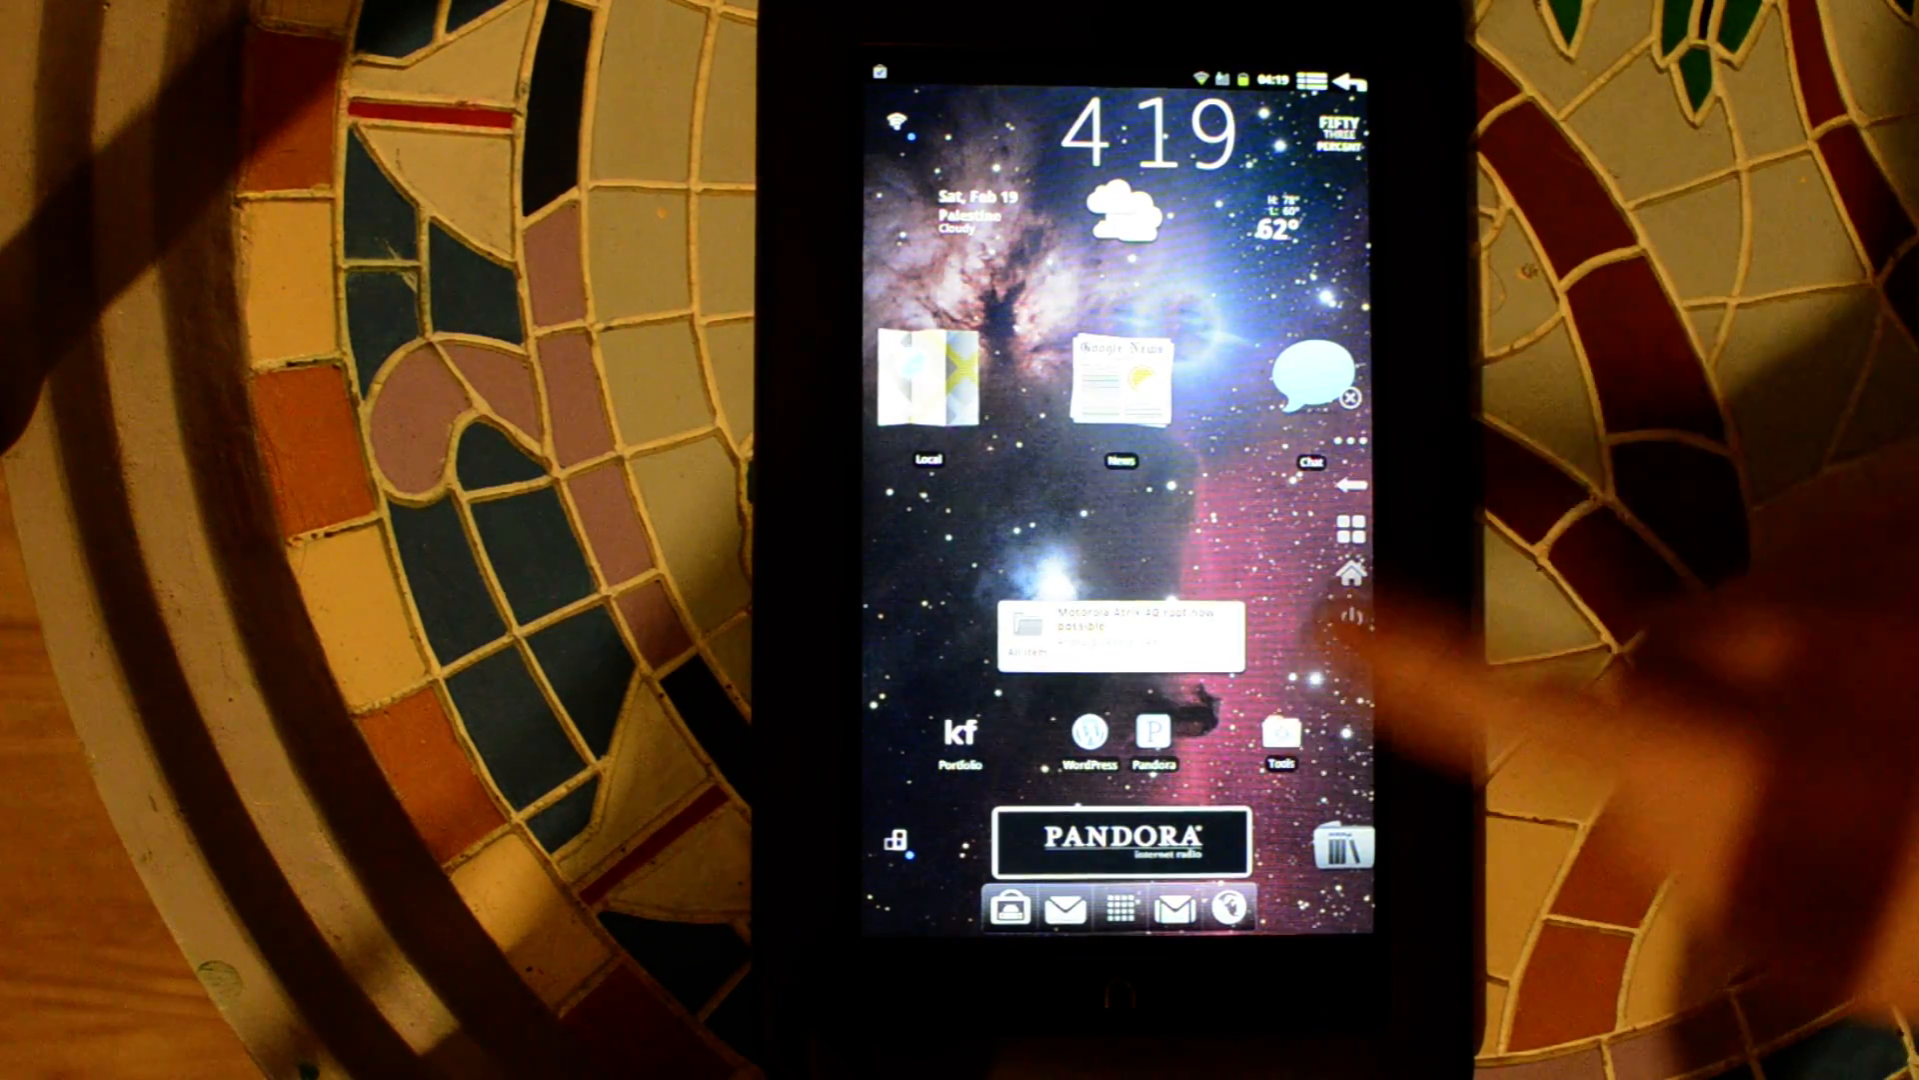
- Open the Settings app from the CyanogenMod home screen
click(1280, 734)
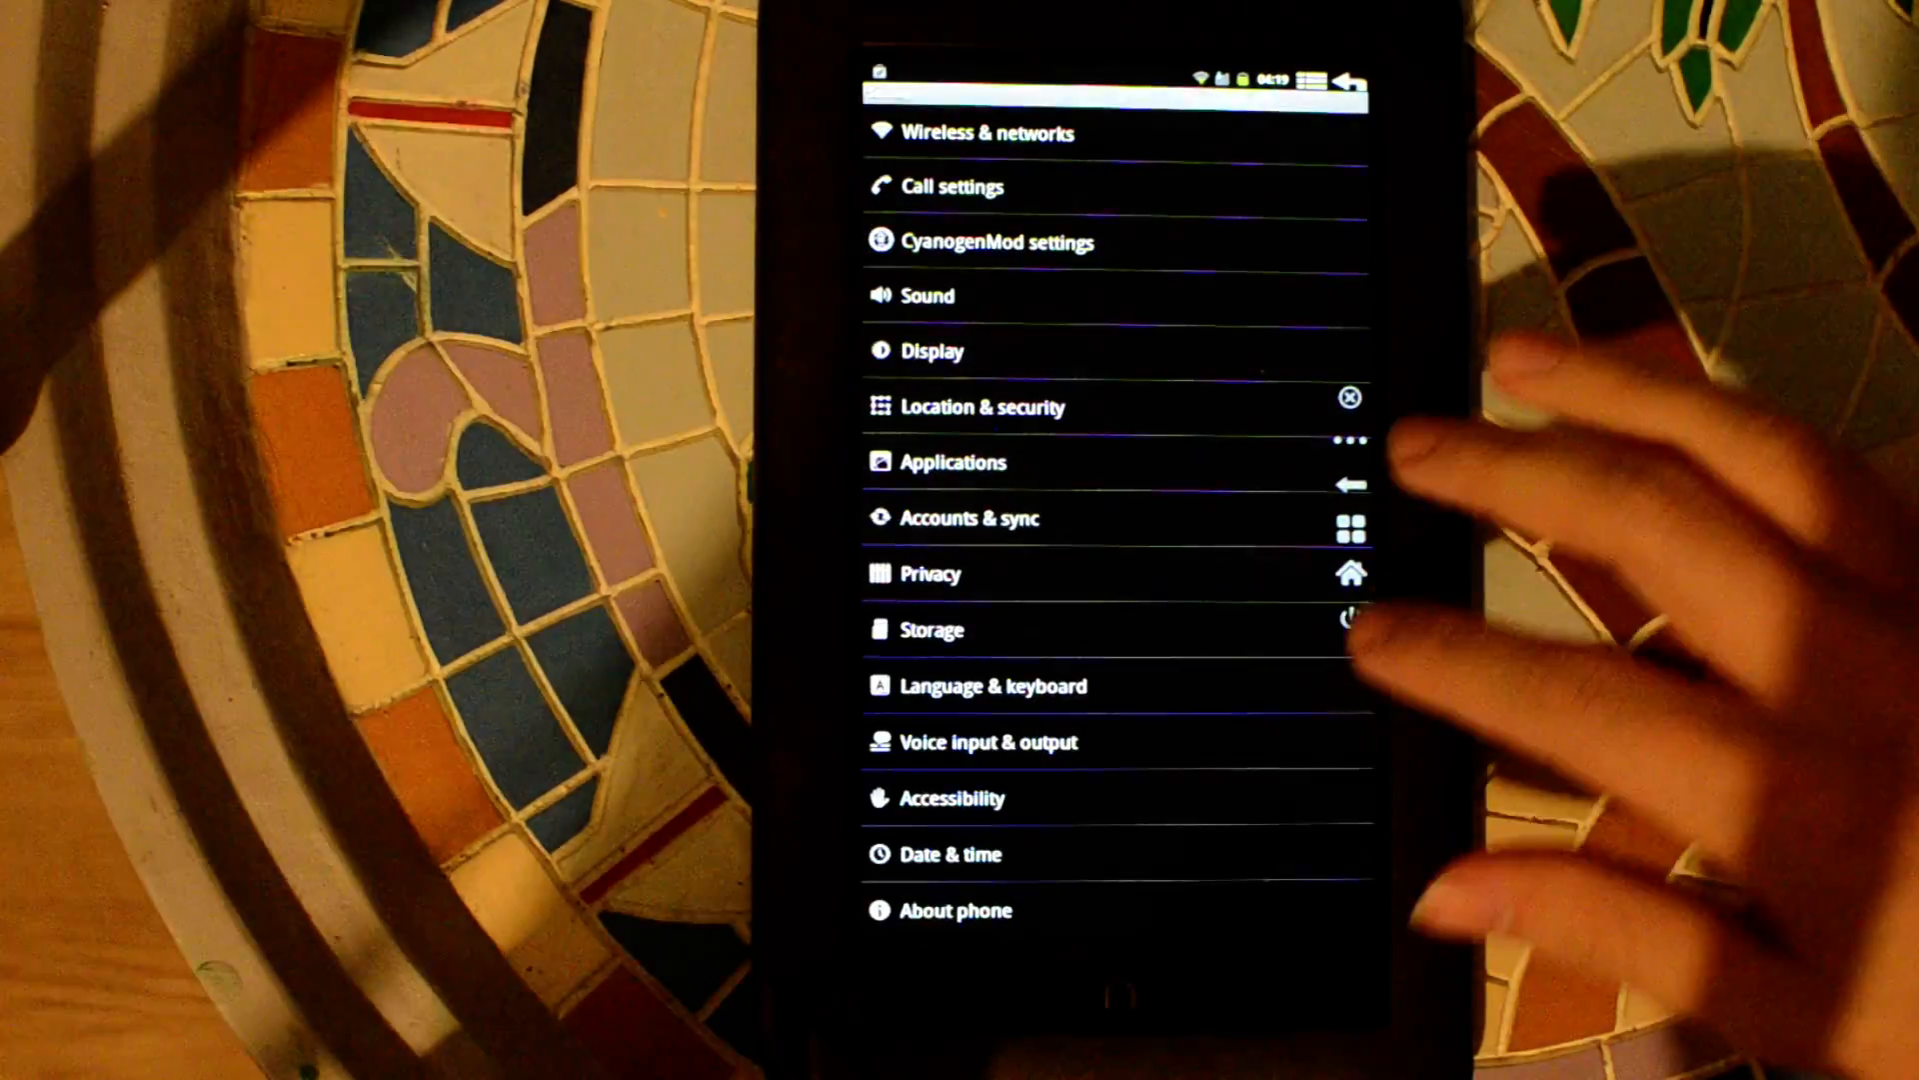
- Open the CyanogenMod settings menu from the Settings category list
click(958, 910)
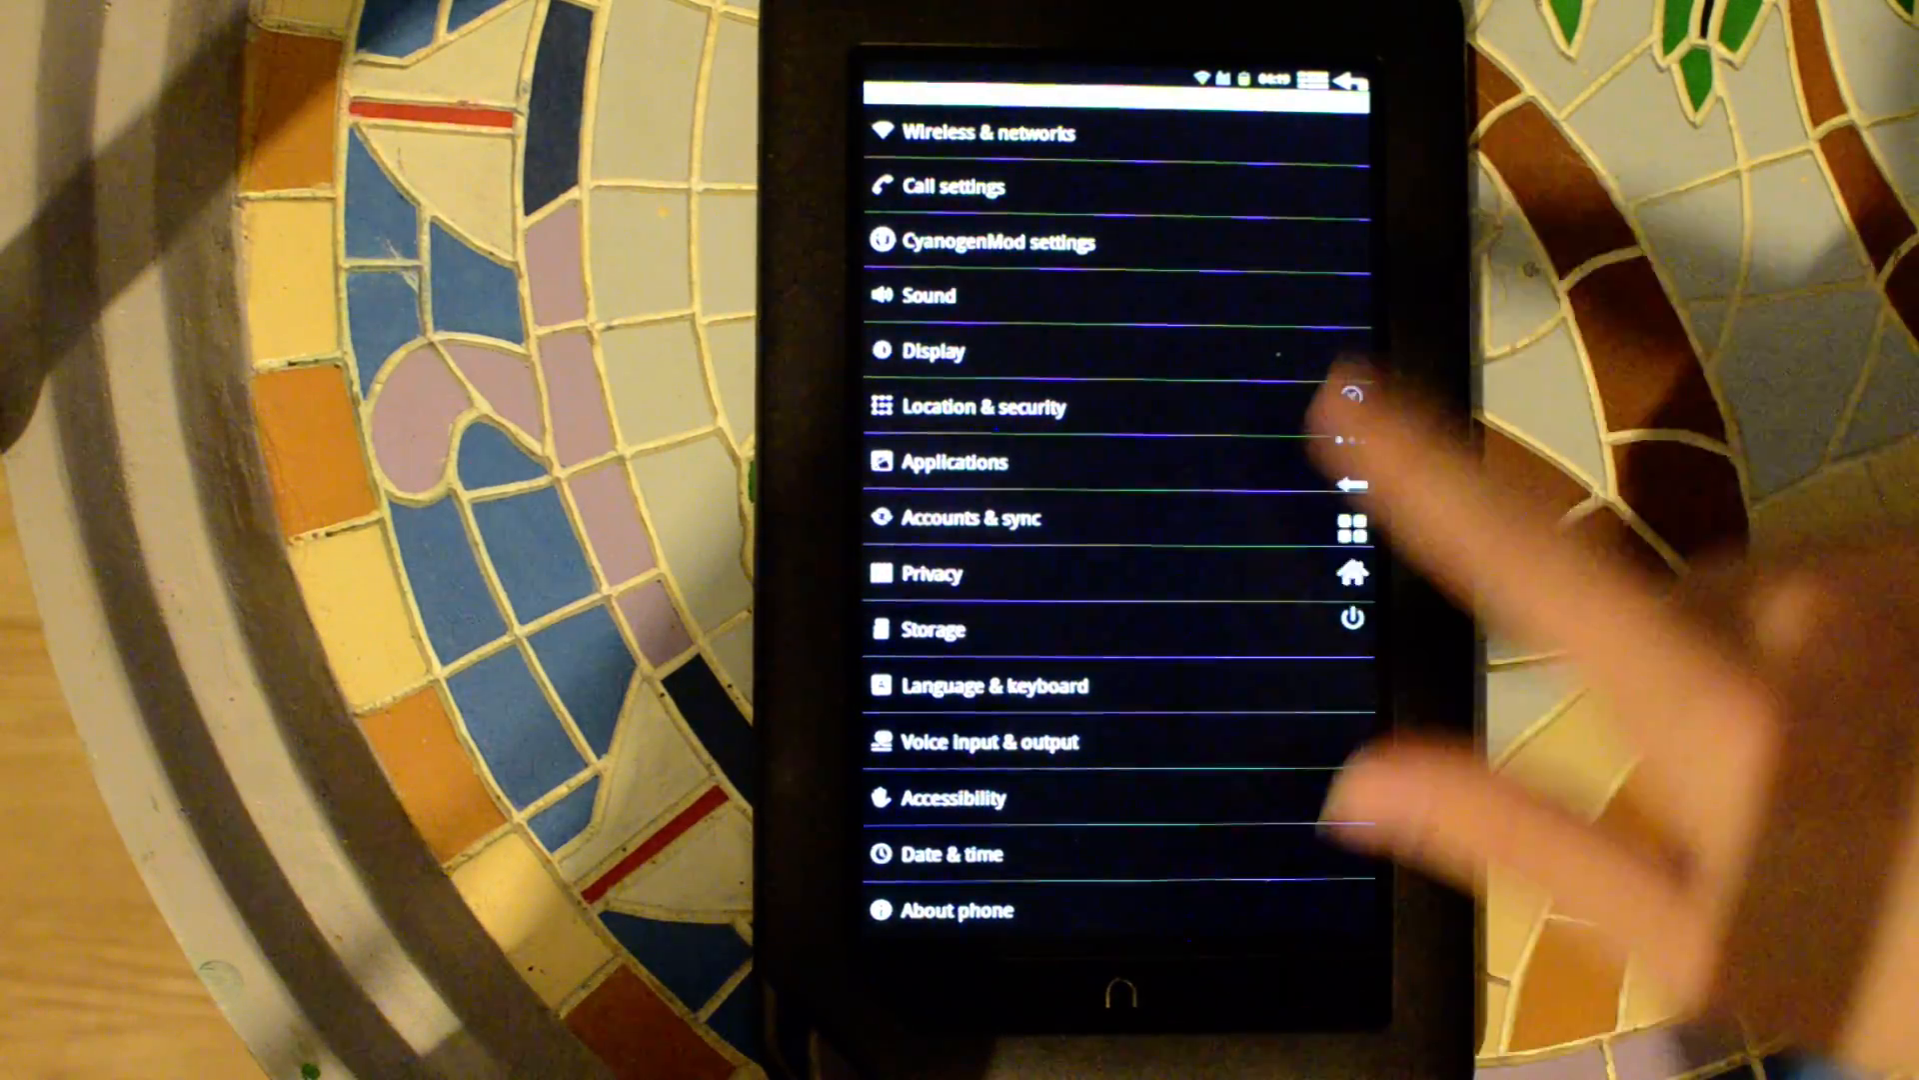
click(958, 909)
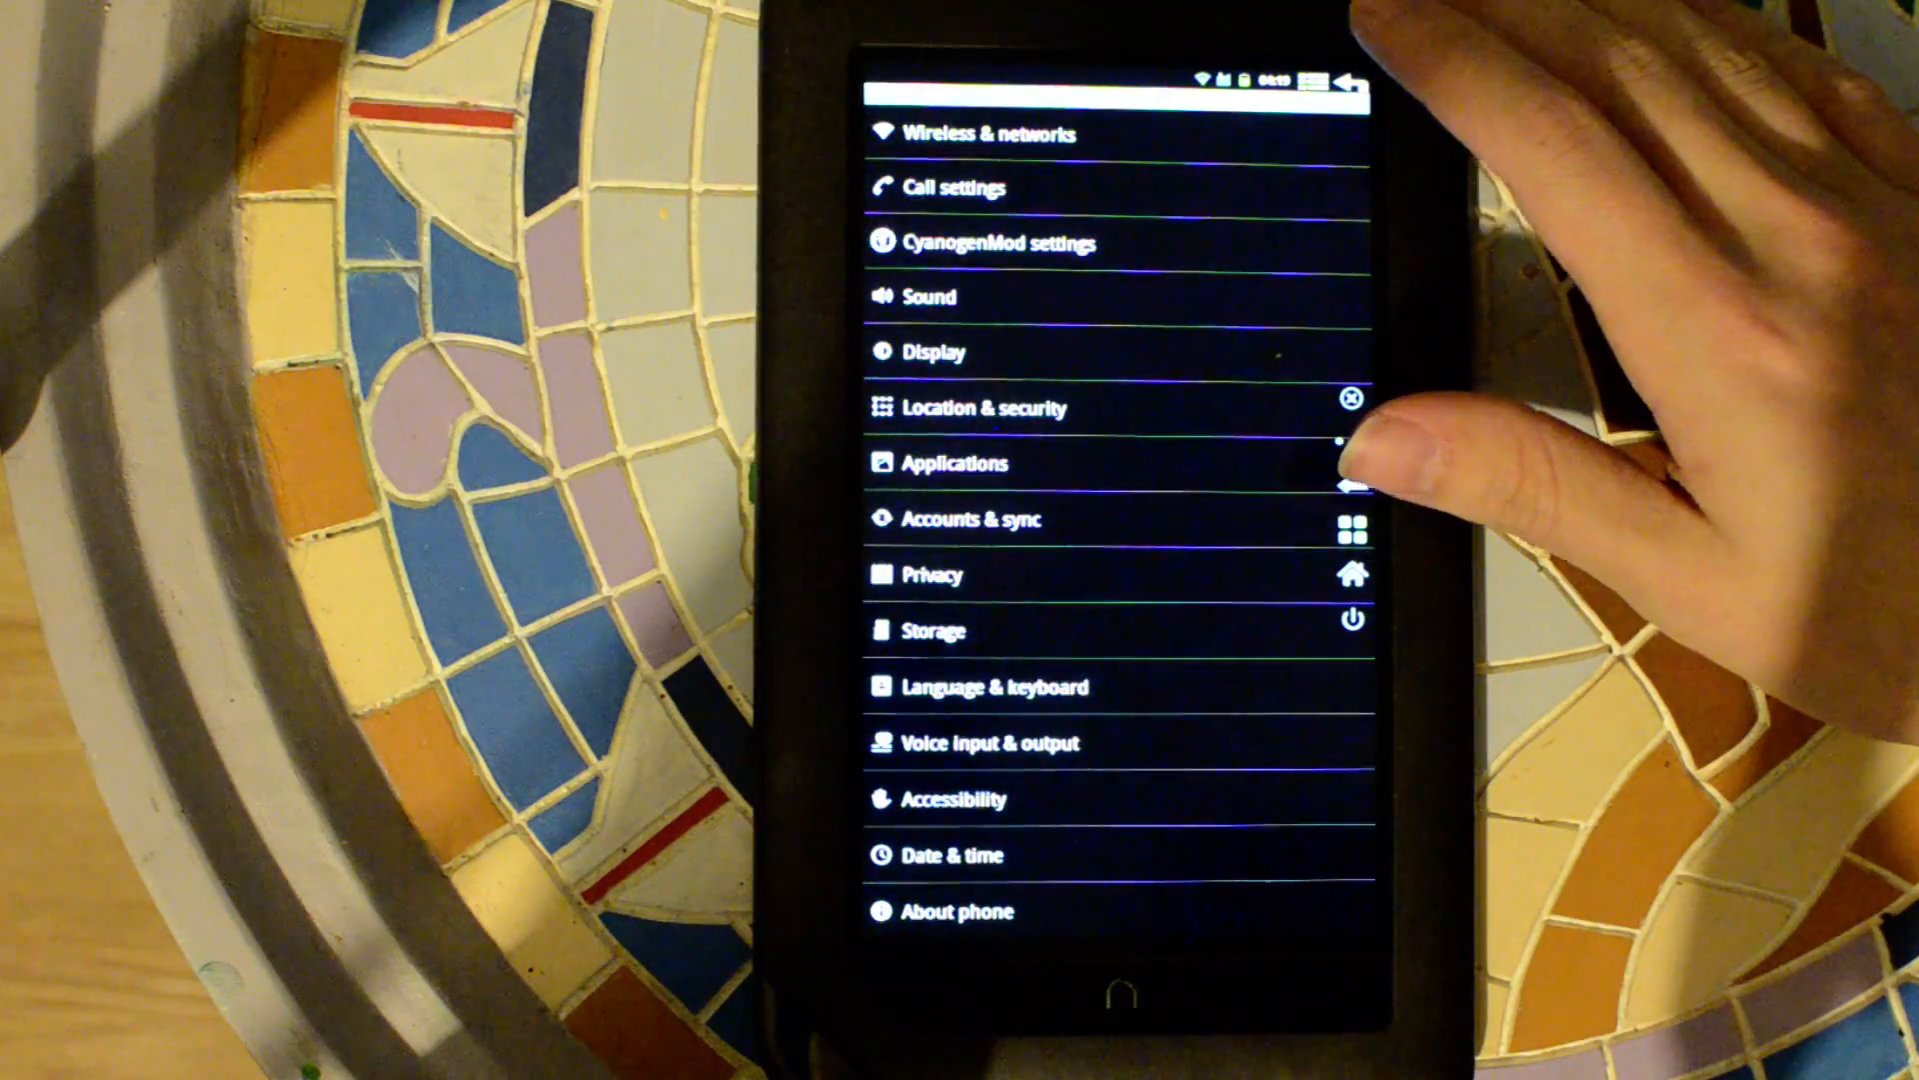
click(997, 244)
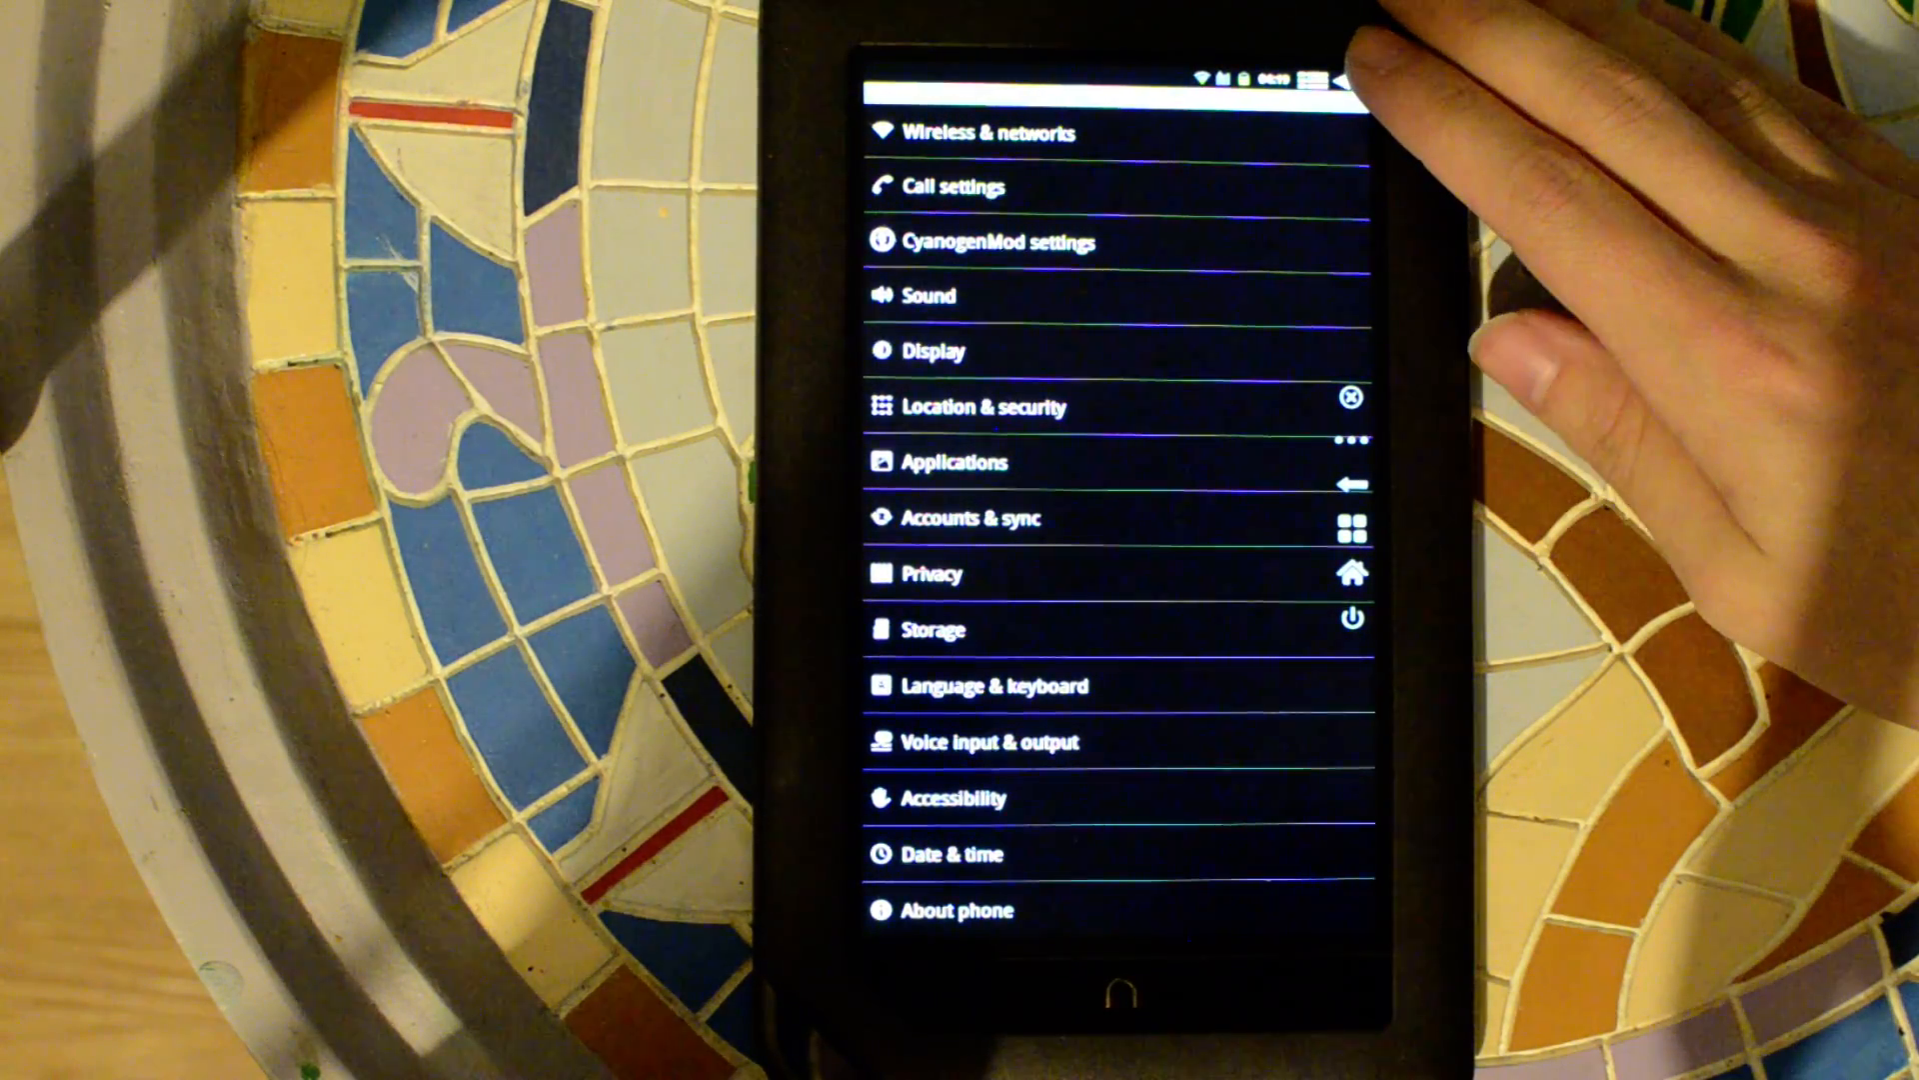
click(993, 242)
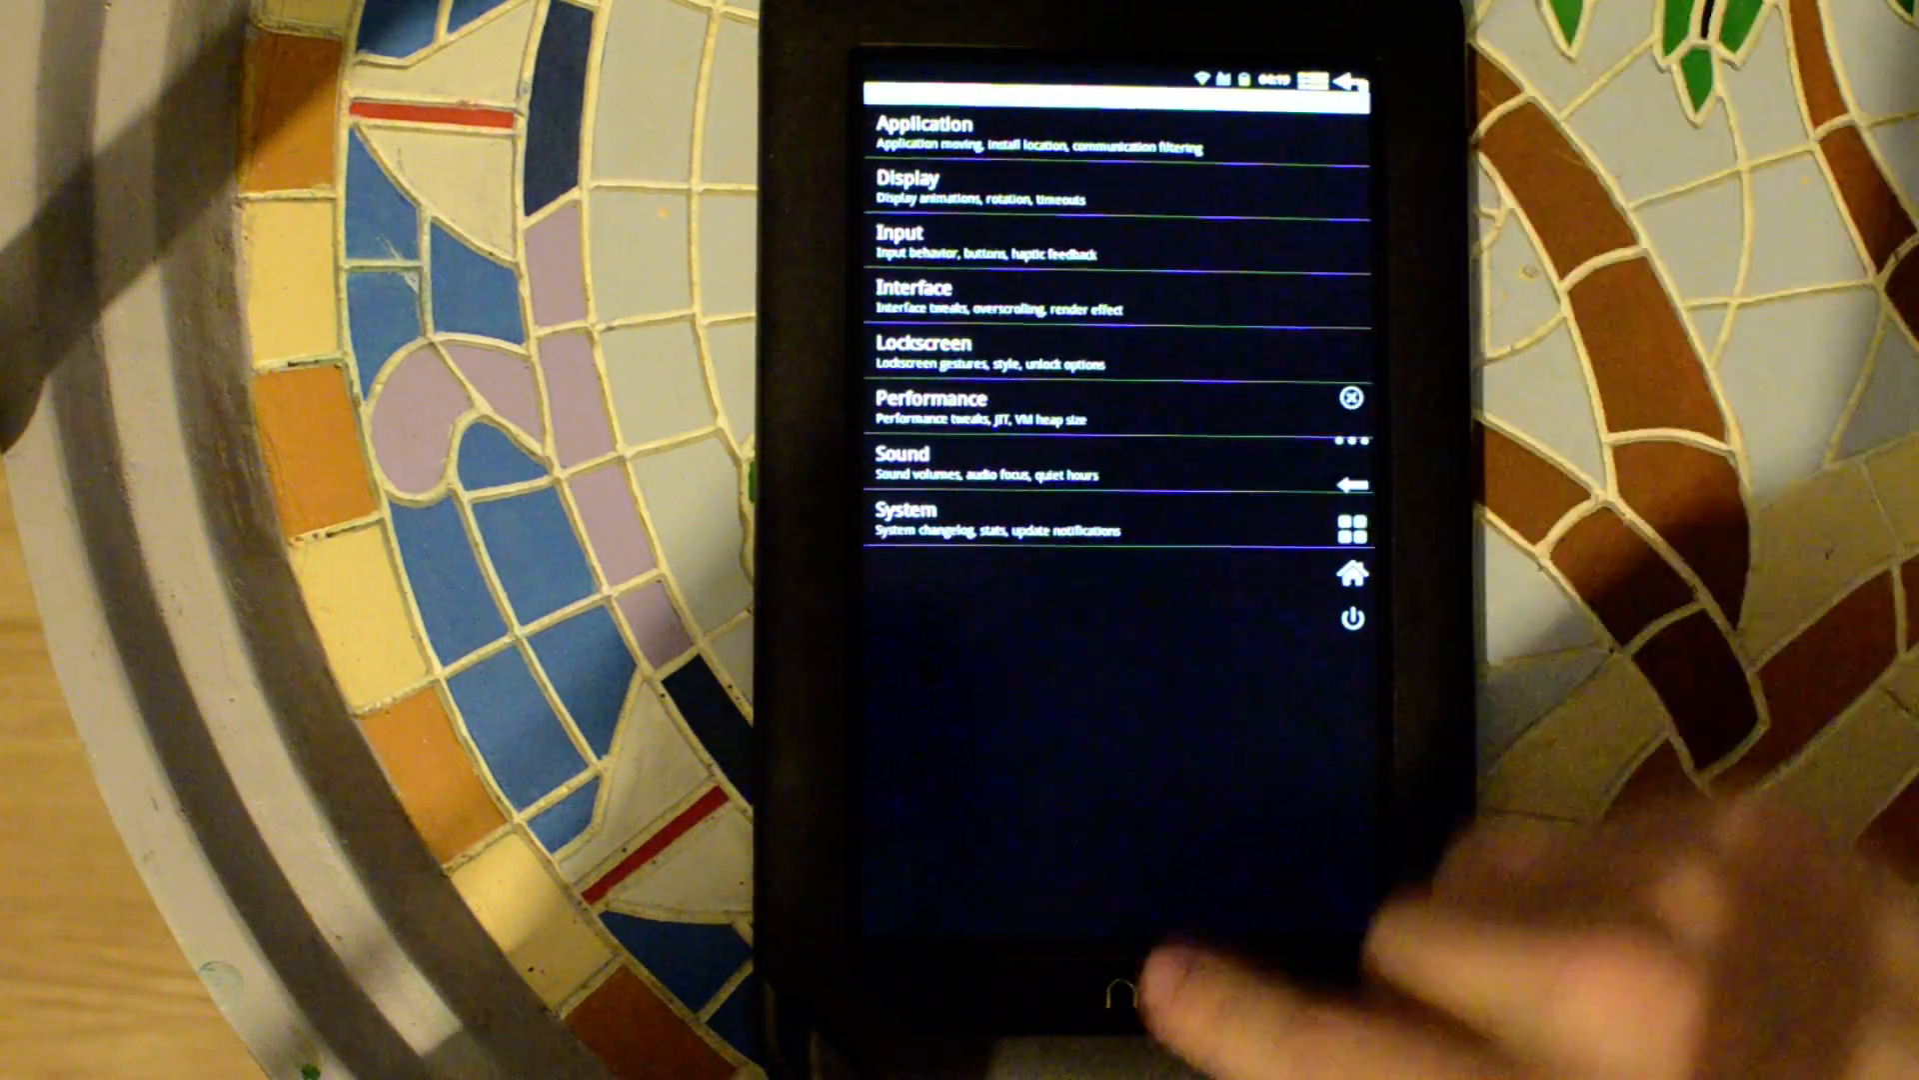